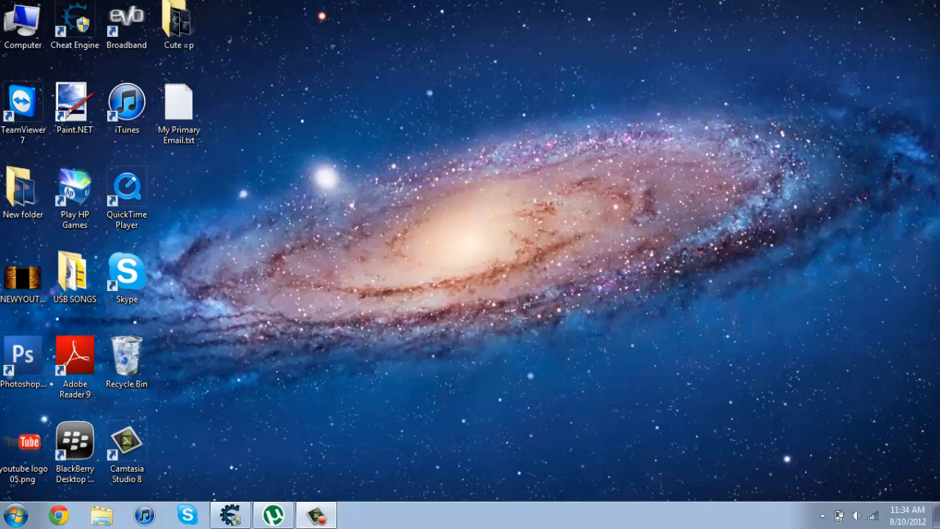
Step: Bring the uTorrent window to the front showing the downloading DJ Shadow torrent
left_click(273, 514)
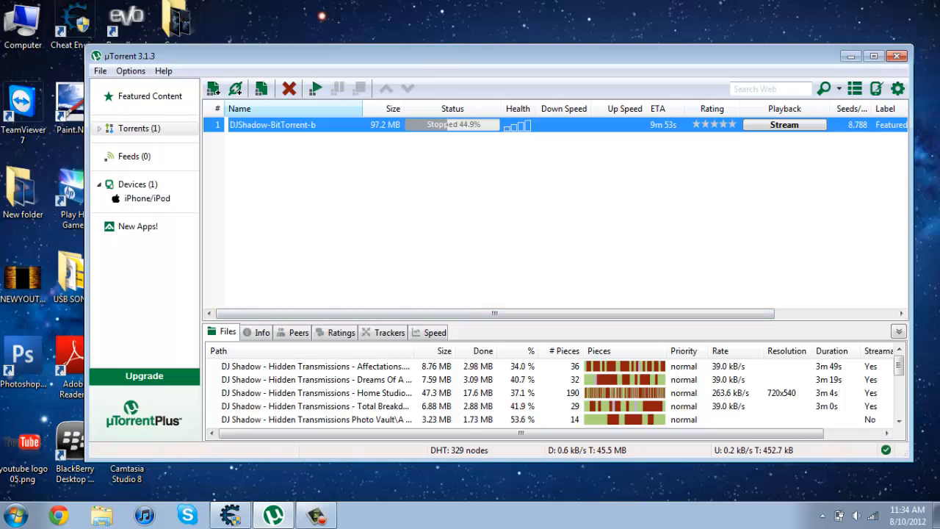
Step: Use the torrent's right-click options to keep it downloading
right_click(273, 124)
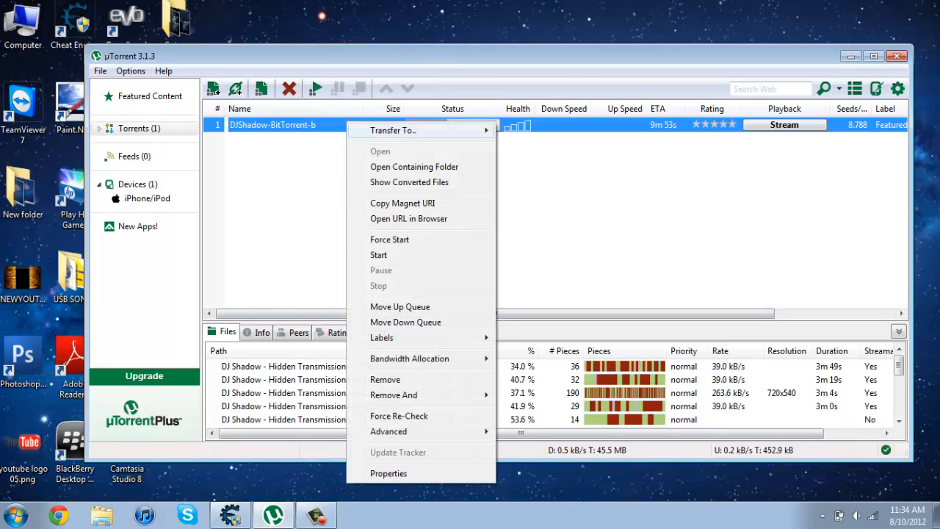
left_click(379, 255)
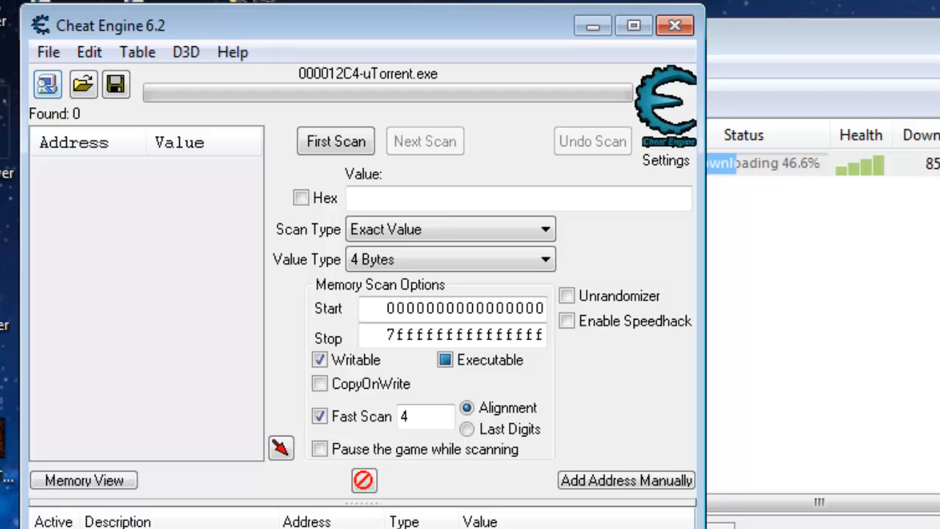
Step: Attach Cheat Engine to the uTorrent.exe process from the Process List
left_click(47, 84)
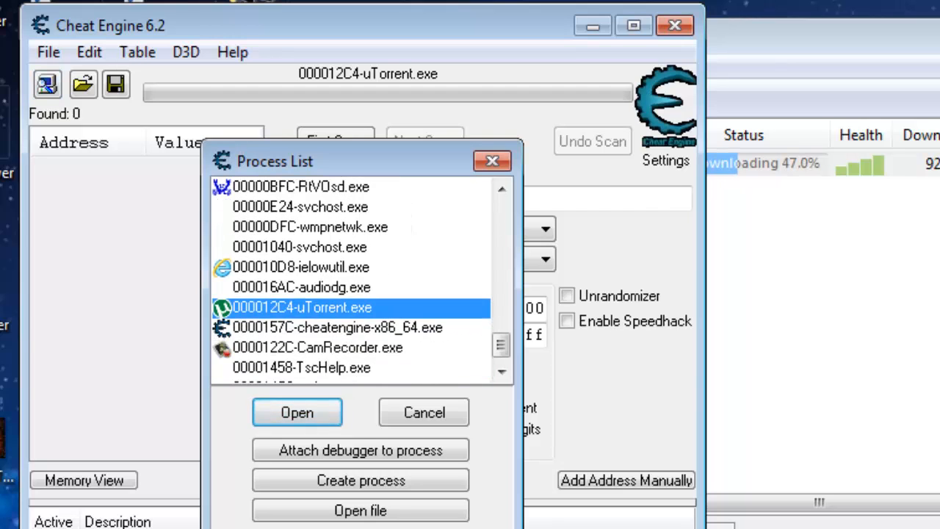
left_click(297, 411)
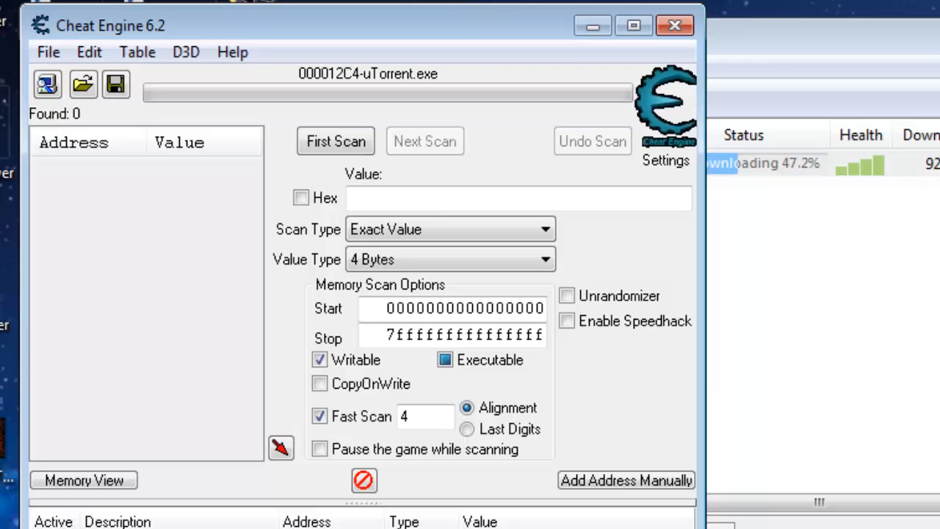
Step: Enable Speedhack and drag its slider so the speed reads 1.0
left_click(566, 320)
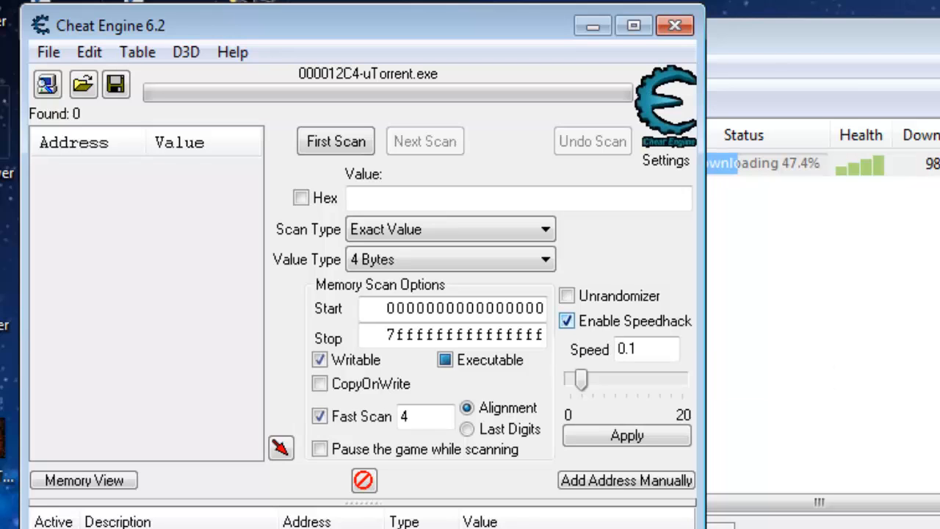
left_click_drag(580, 379, 602, 379)
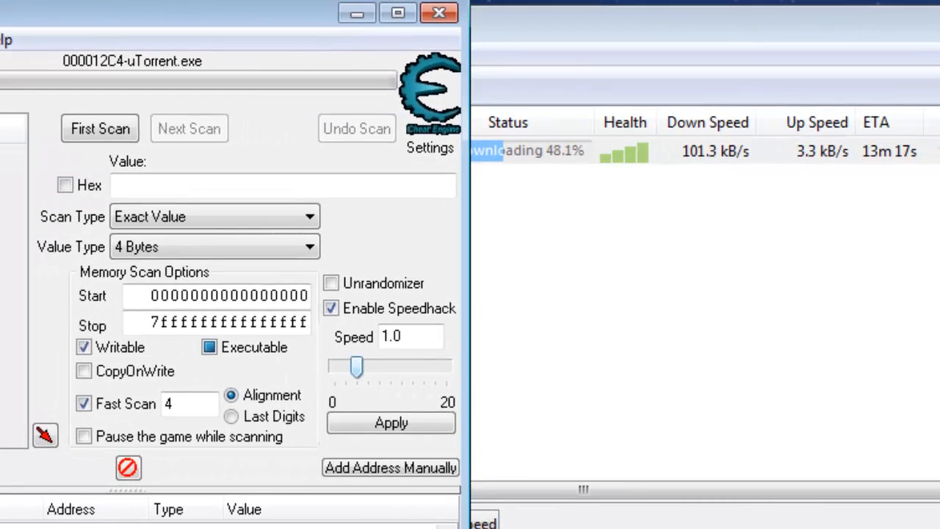
left_click_drag(355, 367, 345, 367)
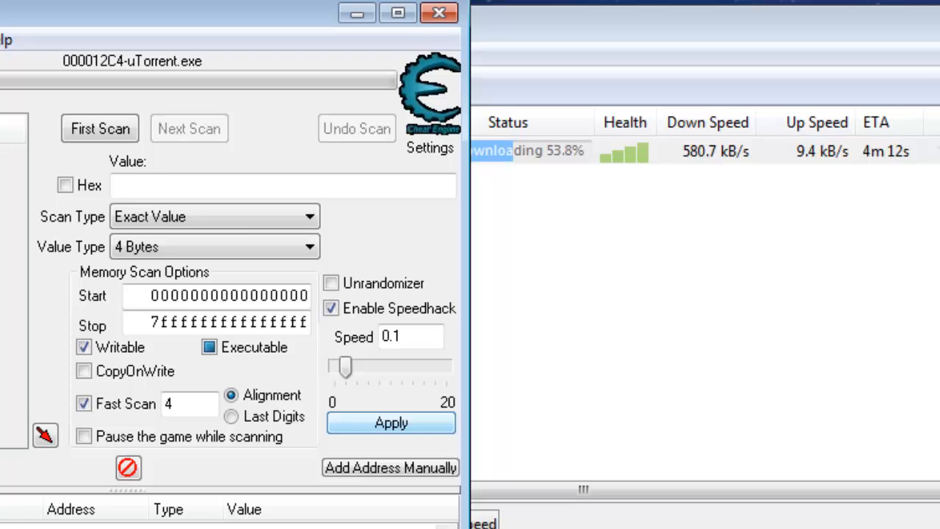
mouse_move(330, 308)
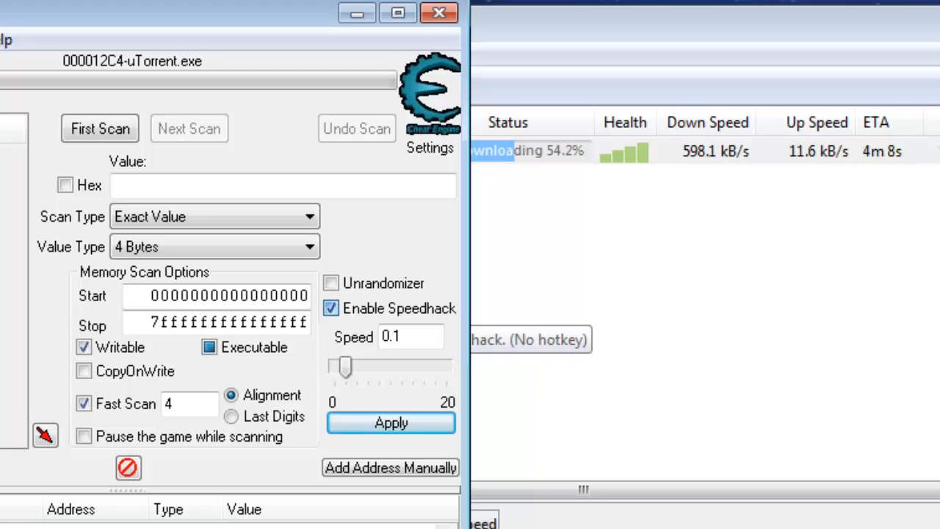
Step: Untick Enable Speedhack so uTorrent runs at normal speed
left_click(330, 308)
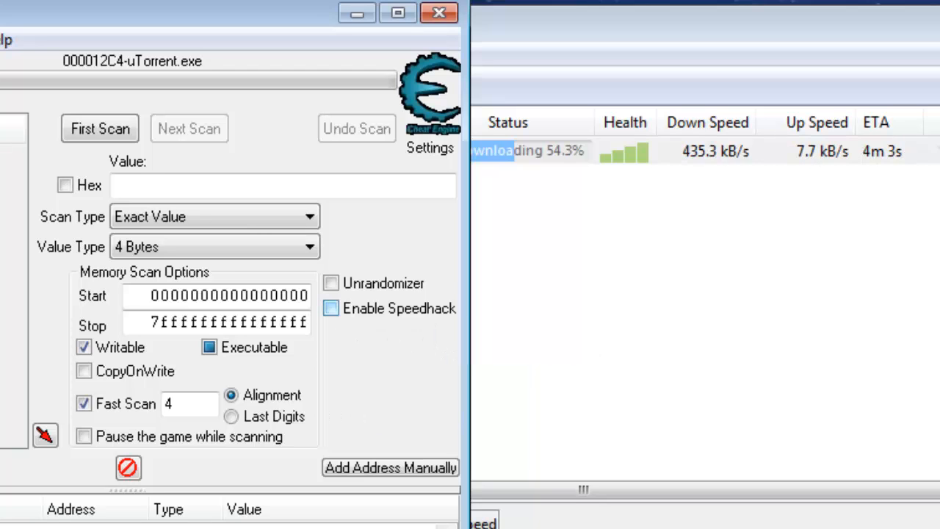